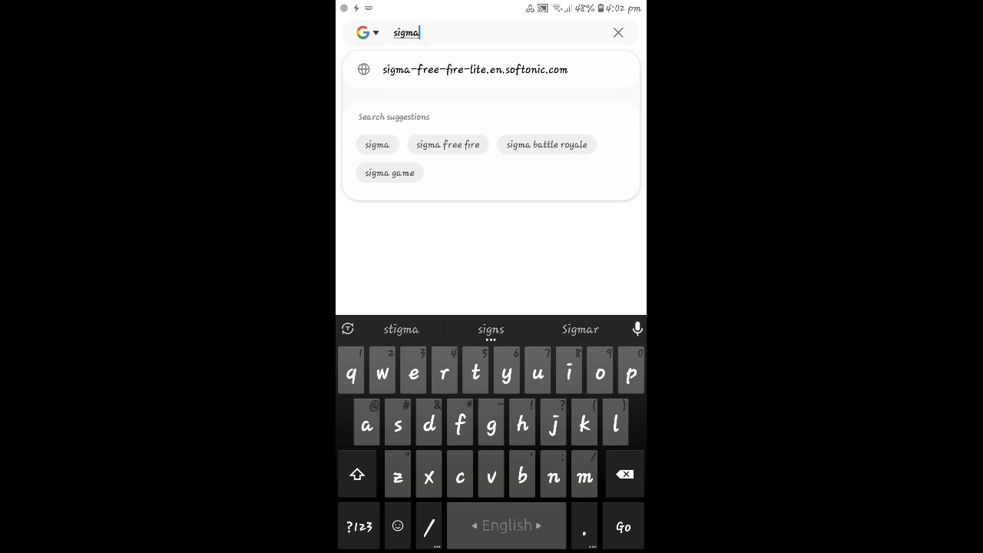
Step: Search Chrome for 'sigma battle royale' and reach the APKVision Sigma result
left_click(618, 32)
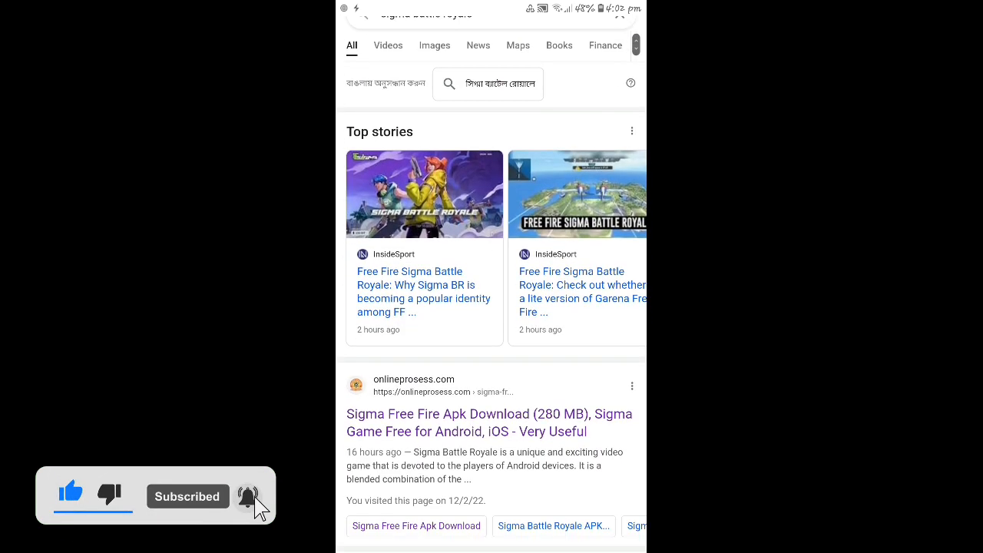
scroll("down", 3)
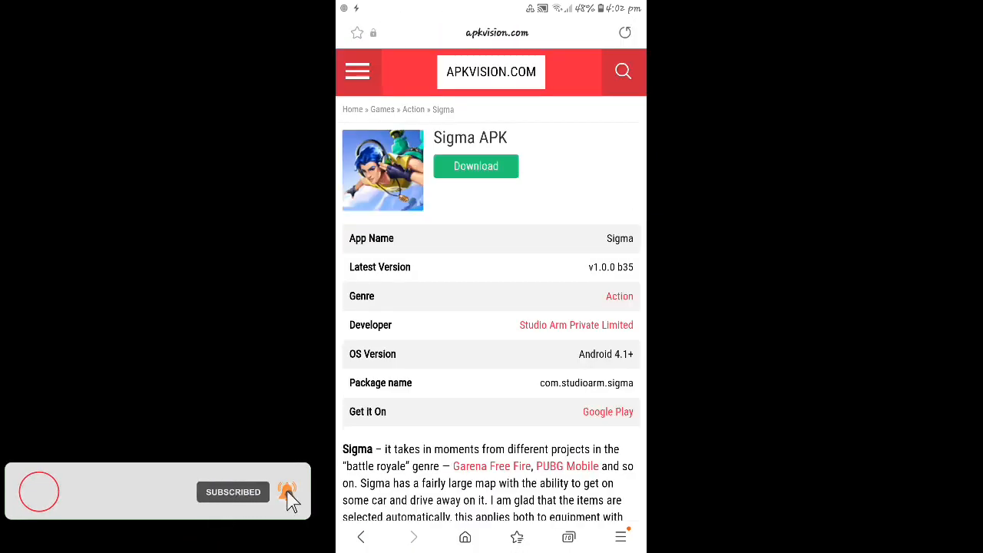
Step: Download the 280 MB Sigma APK v1.0.0 b35 and go to the downloaded file's location
left_click(477, 166)
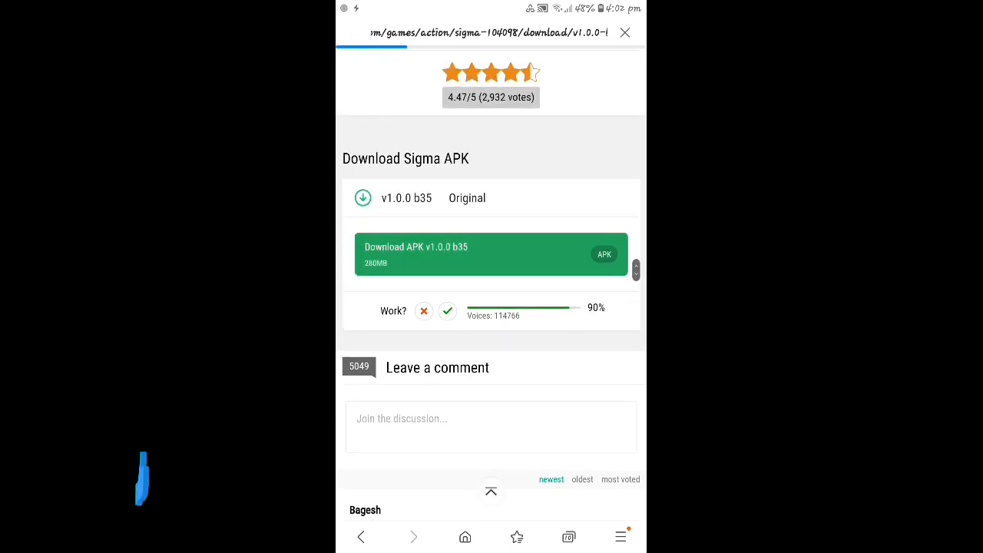
left_click(492, 255)
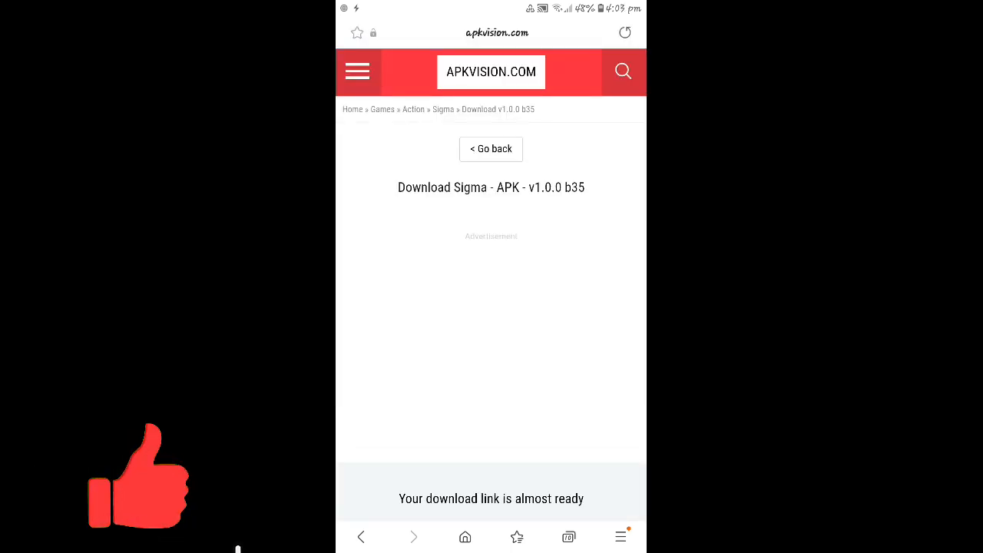
scroll("down", 3)
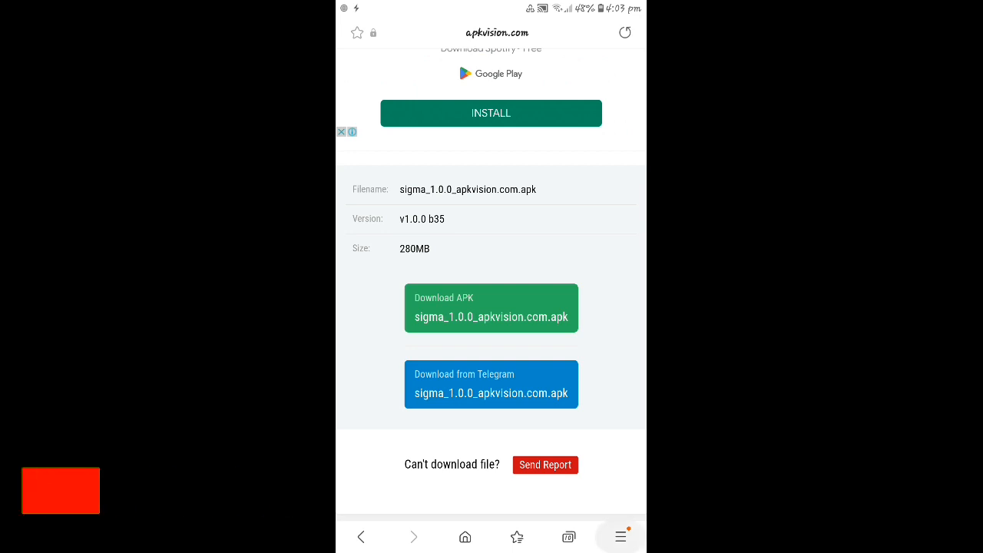
left_click(492, 307)
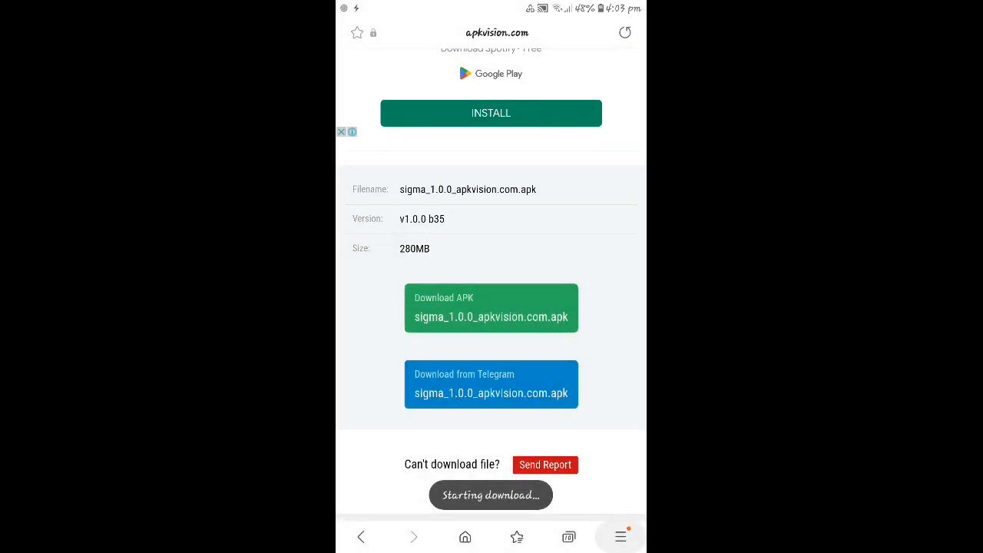
left_click(492, 307)
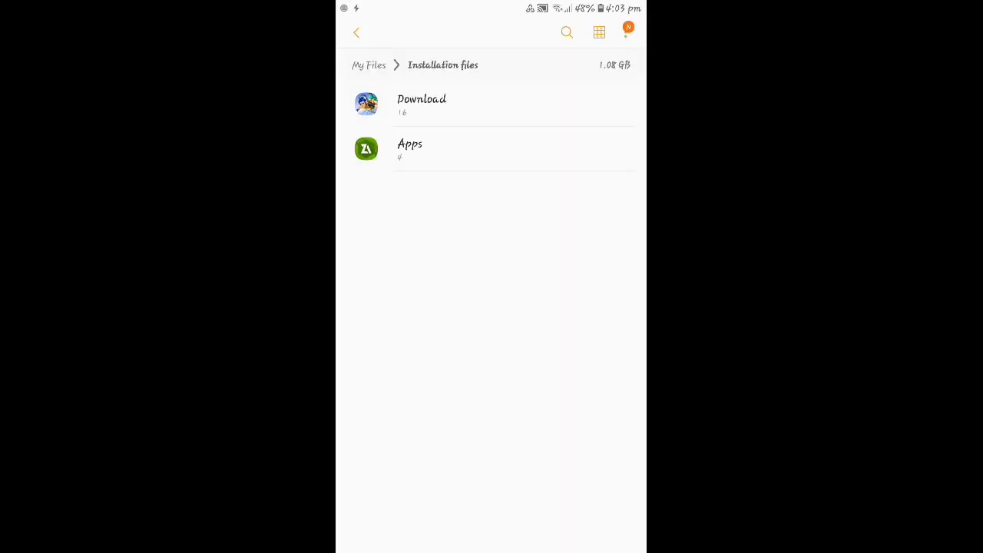
Step: Install Sigma from the Download folder, confirm access descriptions and allow media/file access
left_click(421, 105)
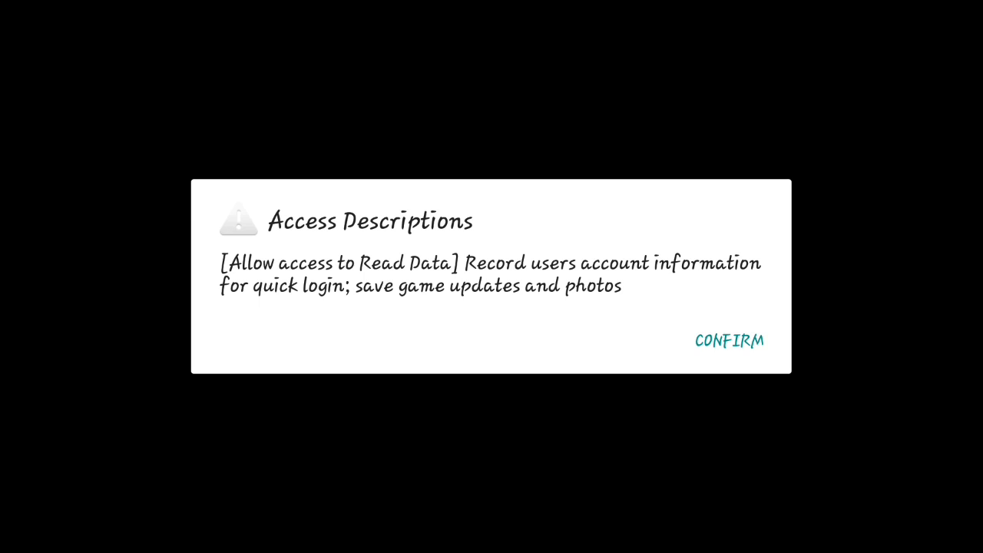
left_click(728, 341)
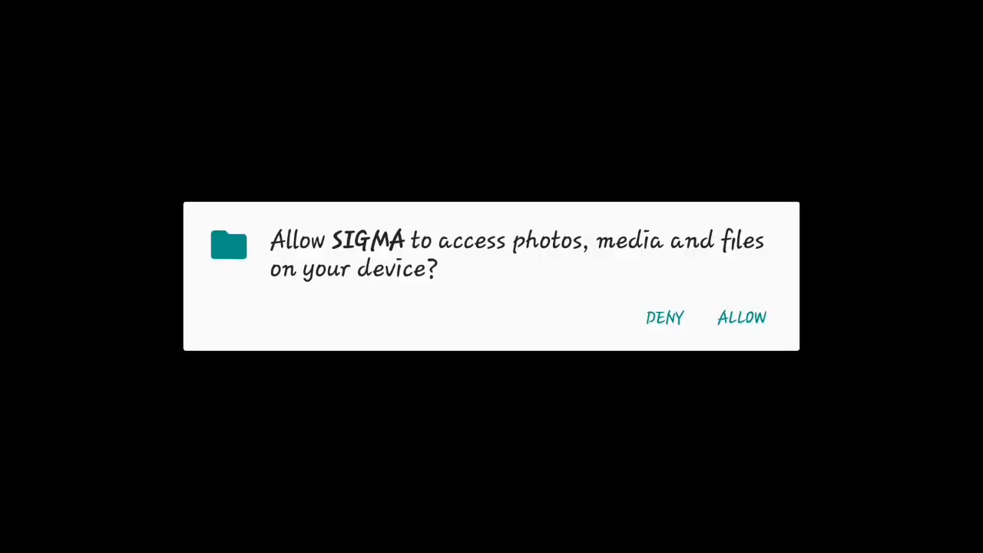
left_click(740, 316)
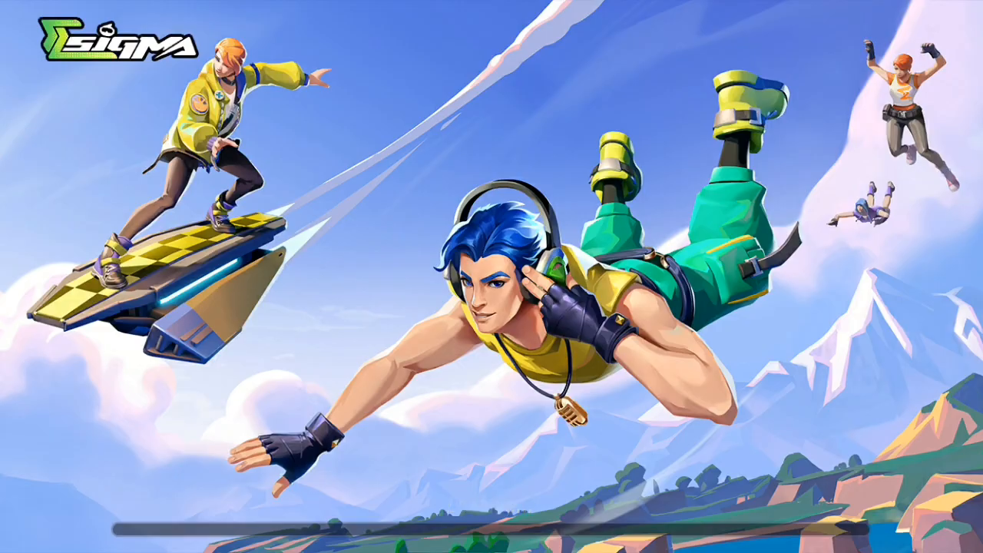